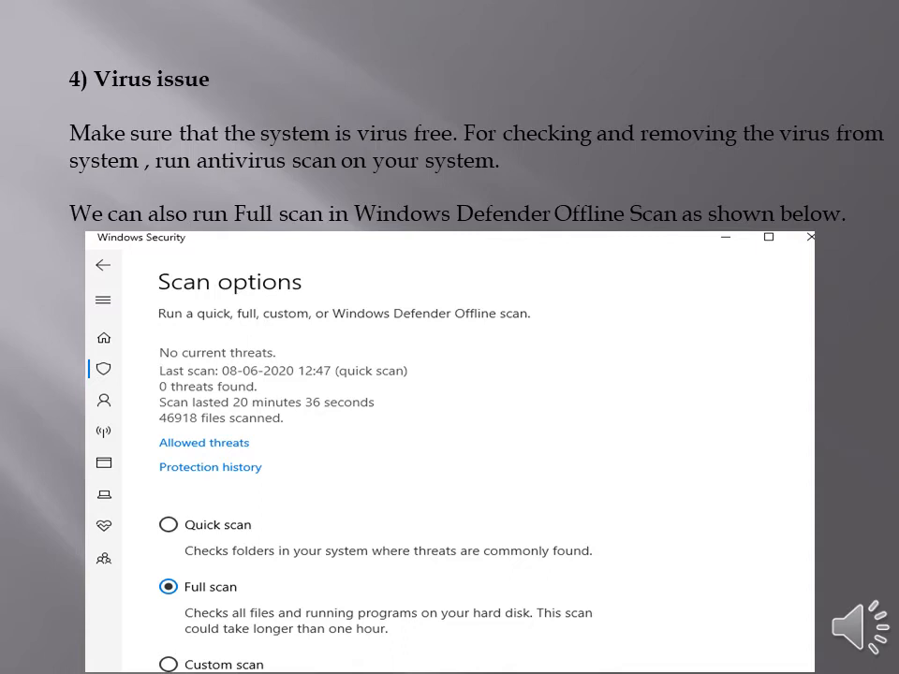
Advance the slideshow from the Virus issue slide to the Browser not Updated slide
{"action": "key", "text": "Right"}
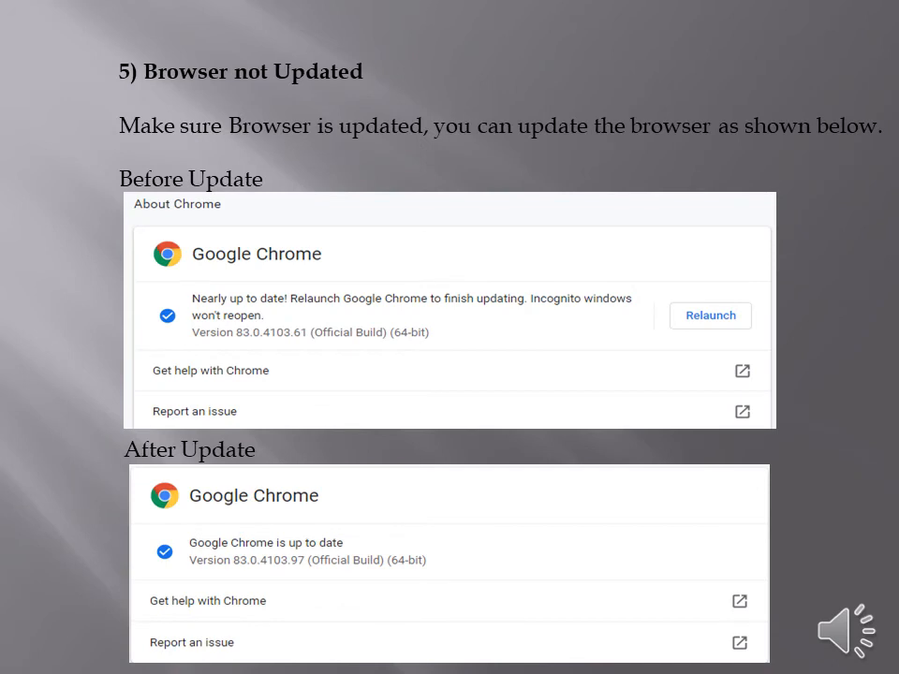